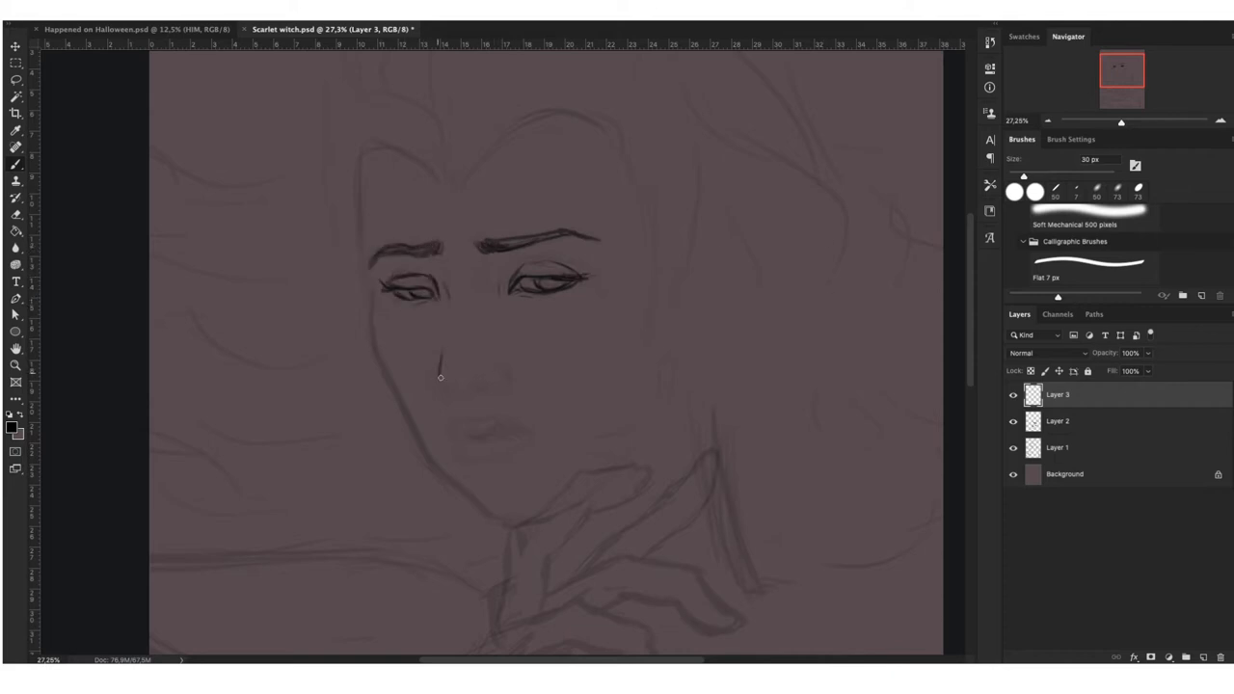
# Ink the facial features over the sketch on Layer 3, then scroll down
pyautogui.moveTo(439, 376); pyautogui.dragTo(469, 455)
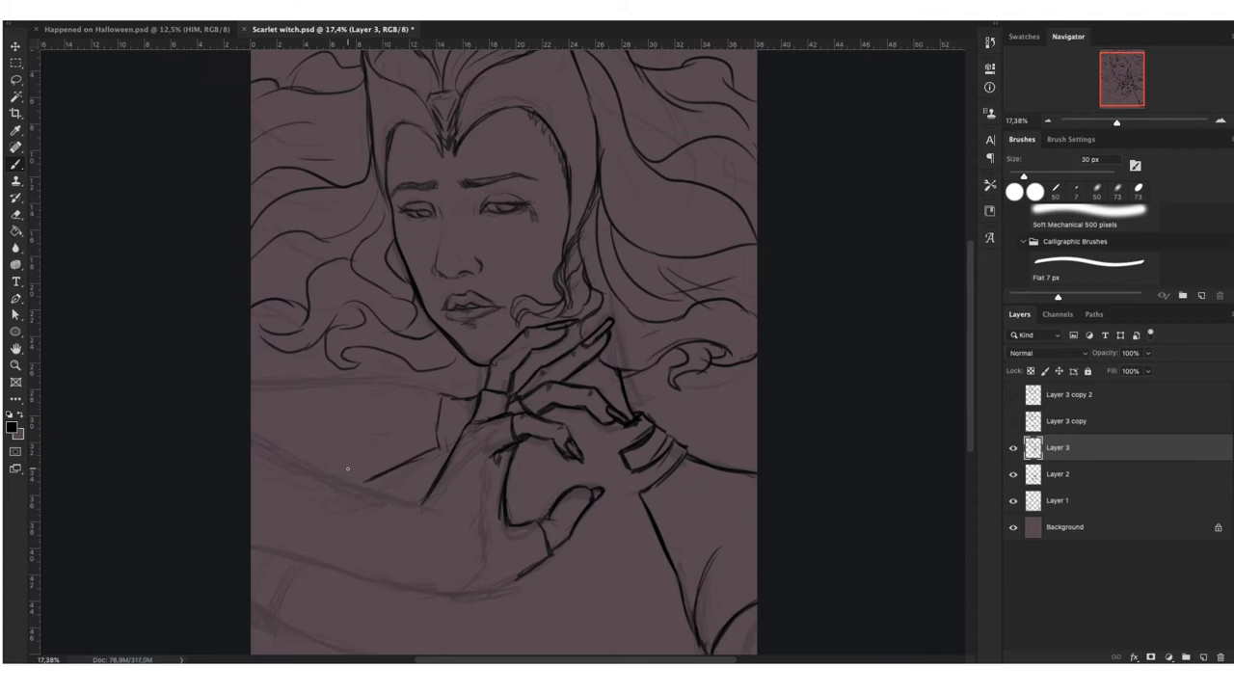
pyautogui.scroll(-3)
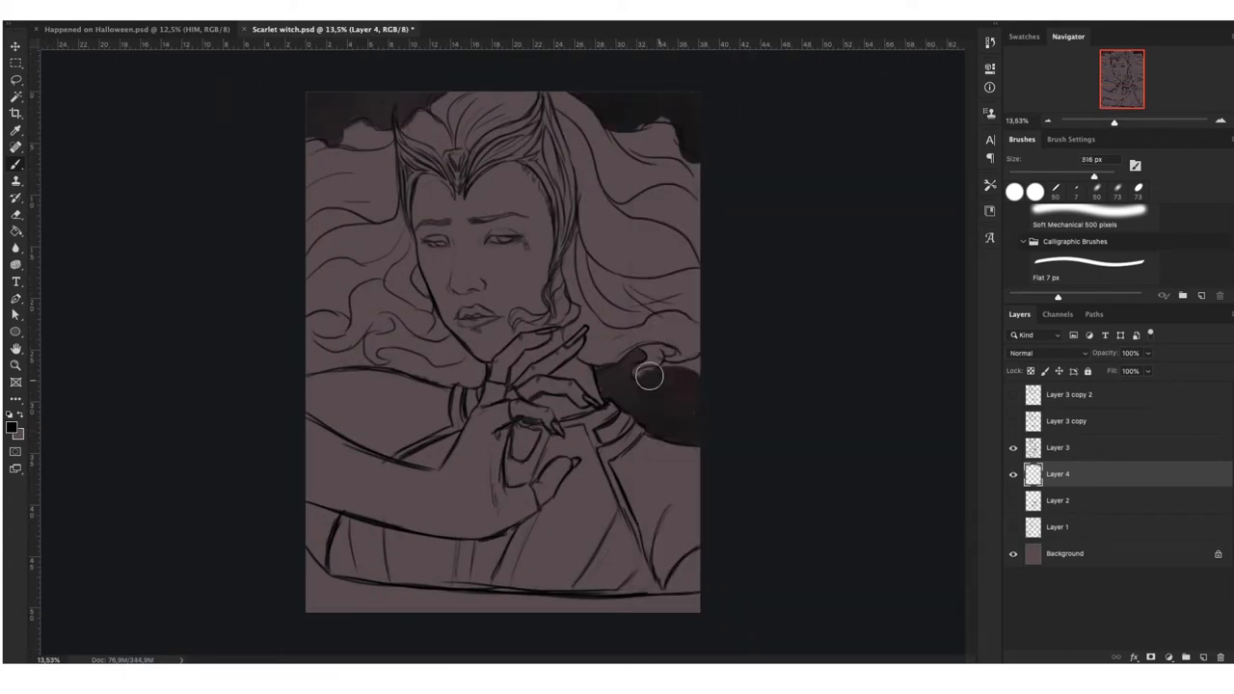
# Pick a pale pink painting colour in the colour chooser
pyautogui.click(16, 428)
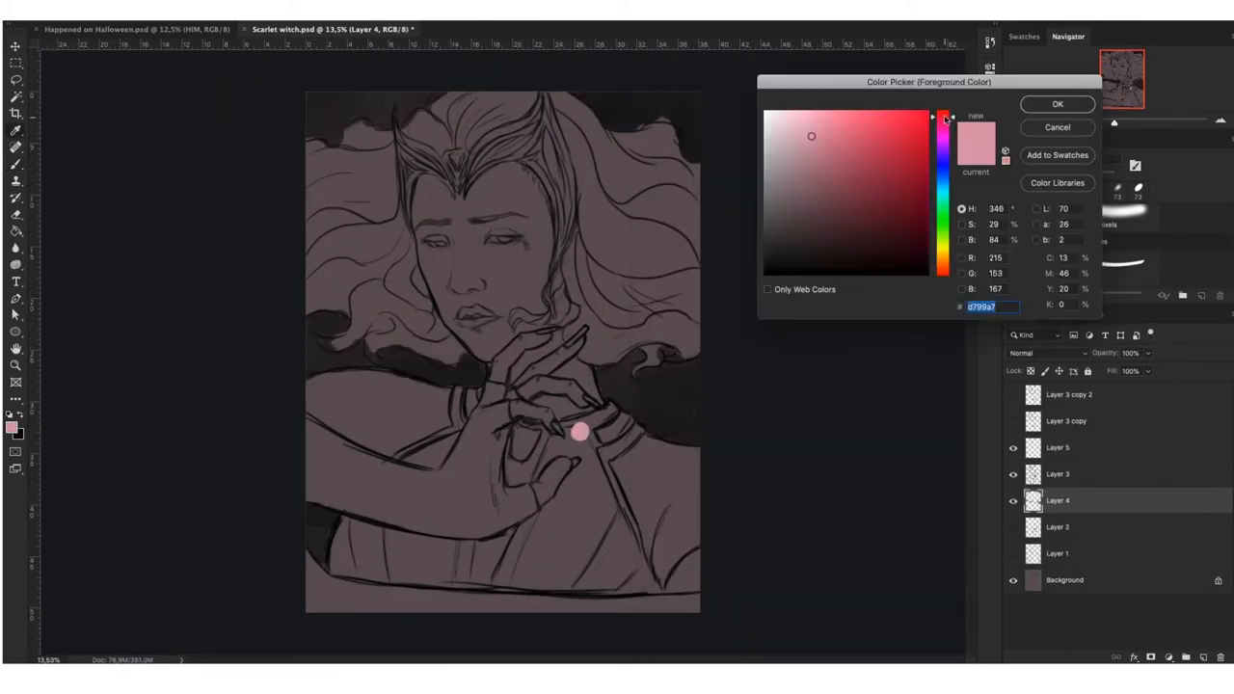
pyautogui.click(1056, 104)
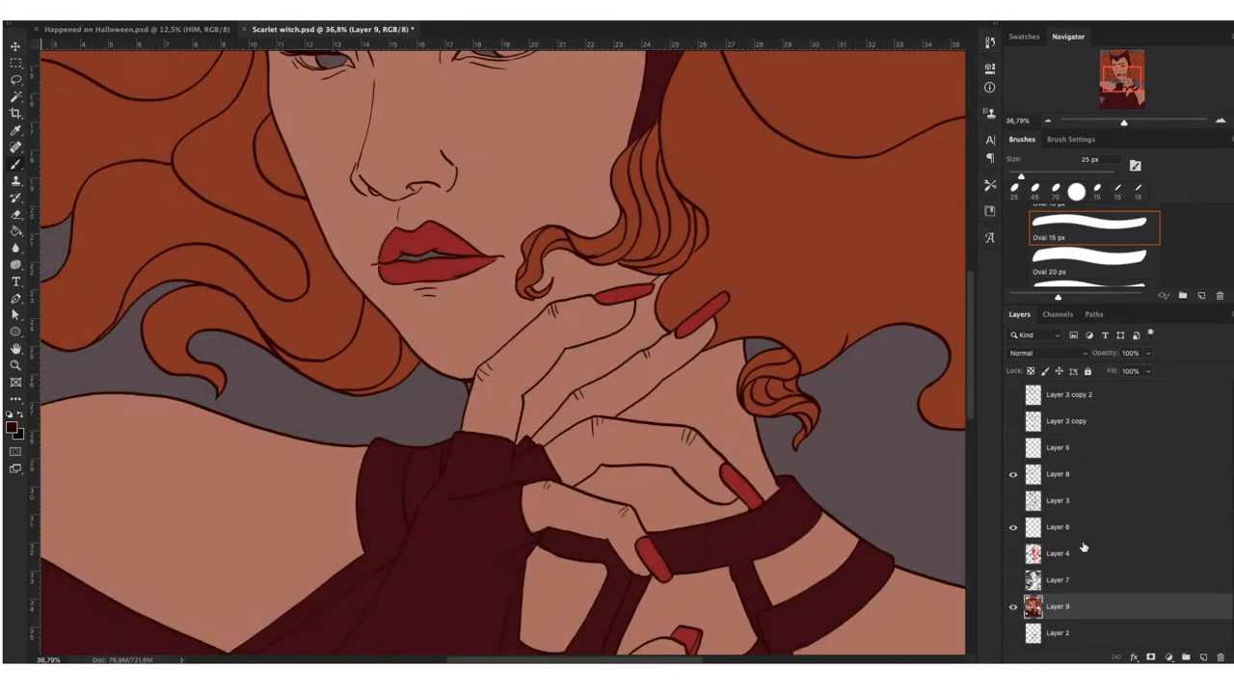
# Switch to a different layer for painting the shadows
pyautogui.click(15, 430)
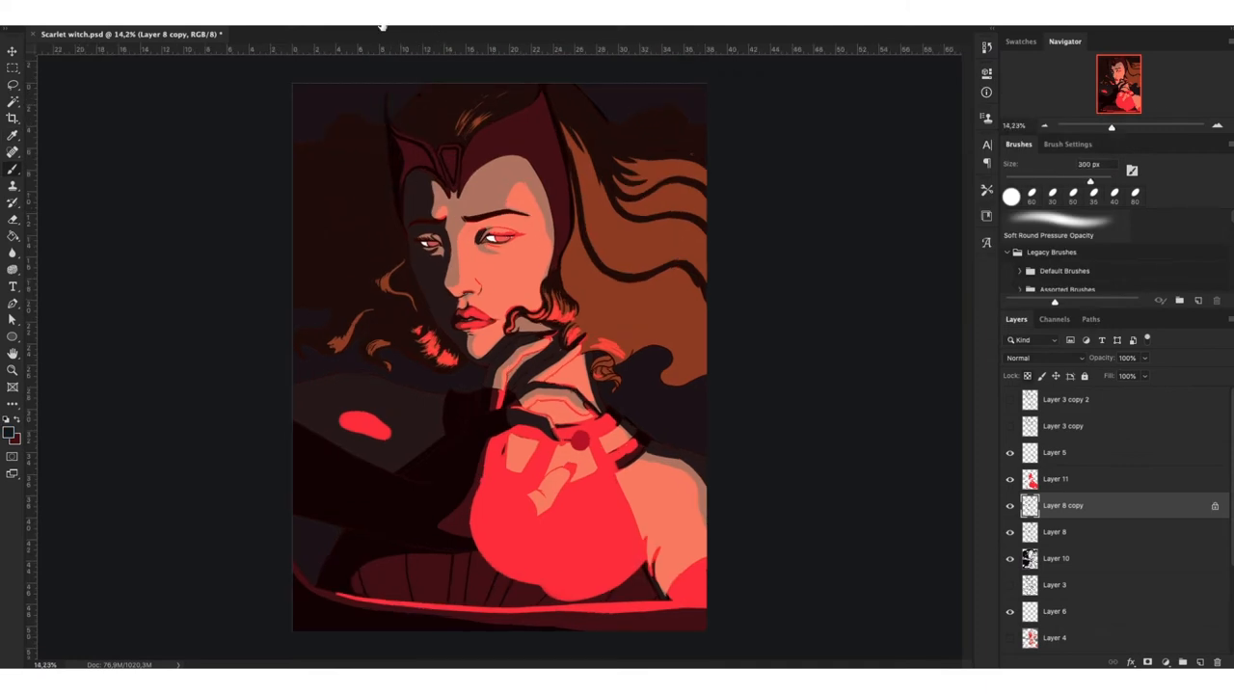
pyautogui.moveTo(410, 216)
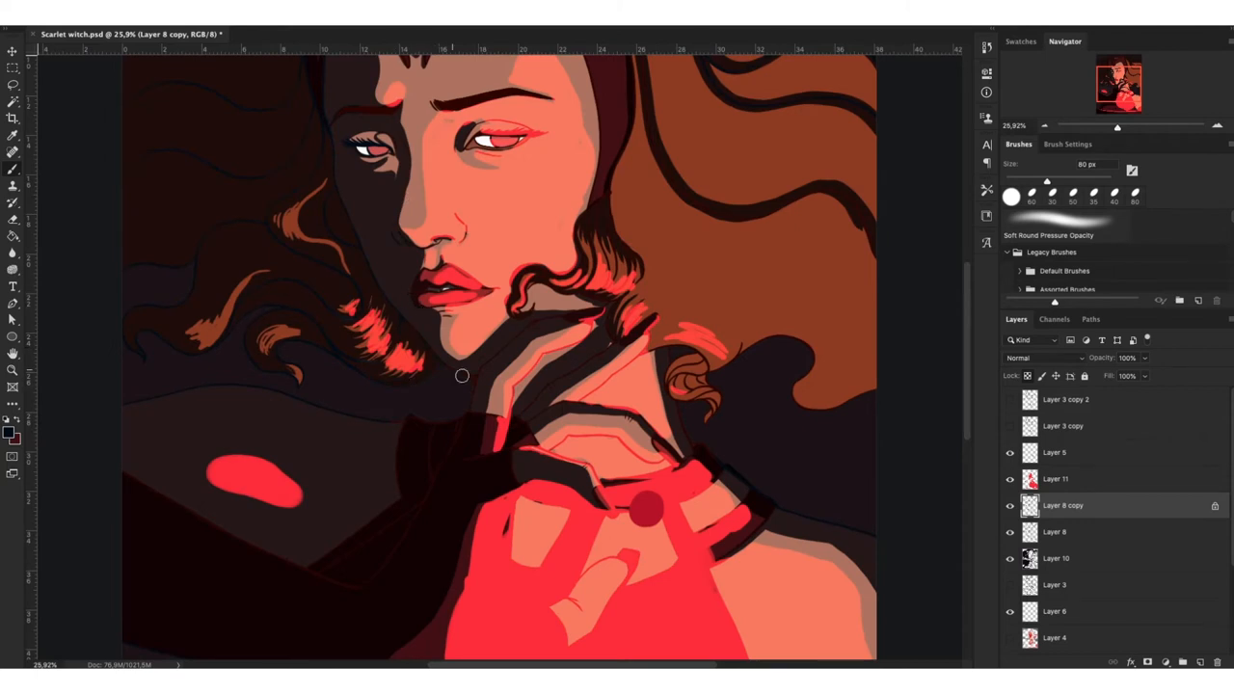
# Paint red glow highlights along the hair strands and curls on Layer 10
pyautogui.moveTo(1117, 126); pyautogui.dragTo(1111, 126)
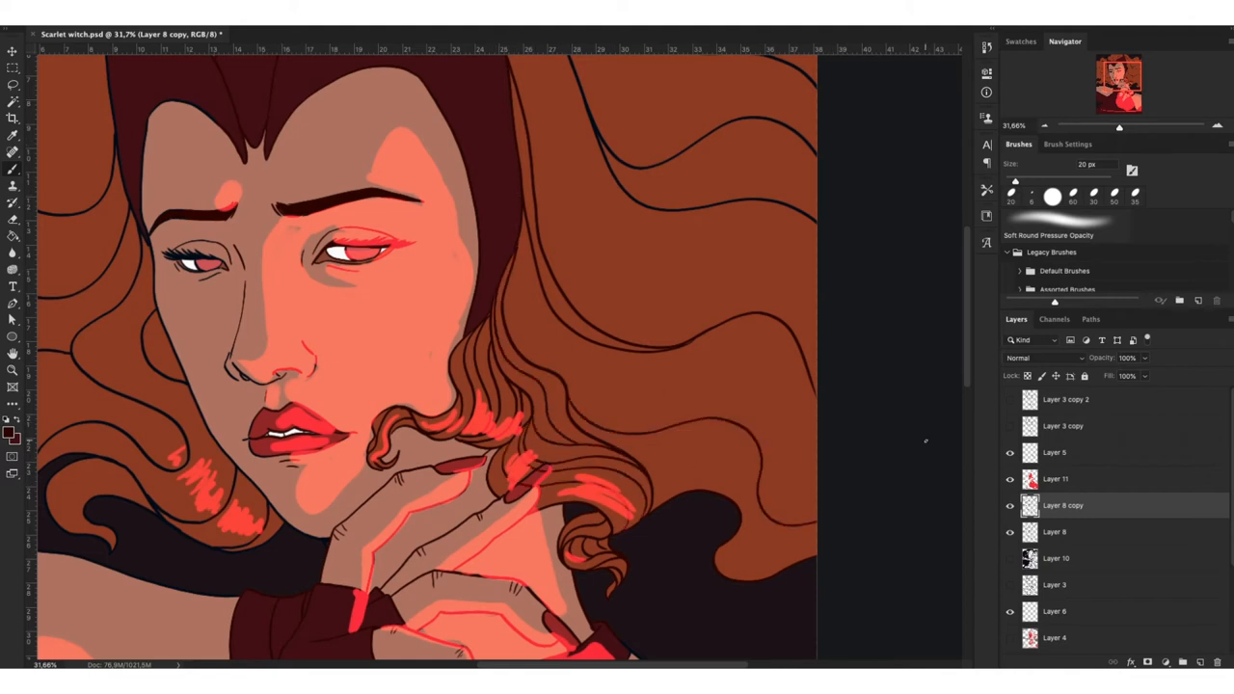
pyautogui.scroll(-3)
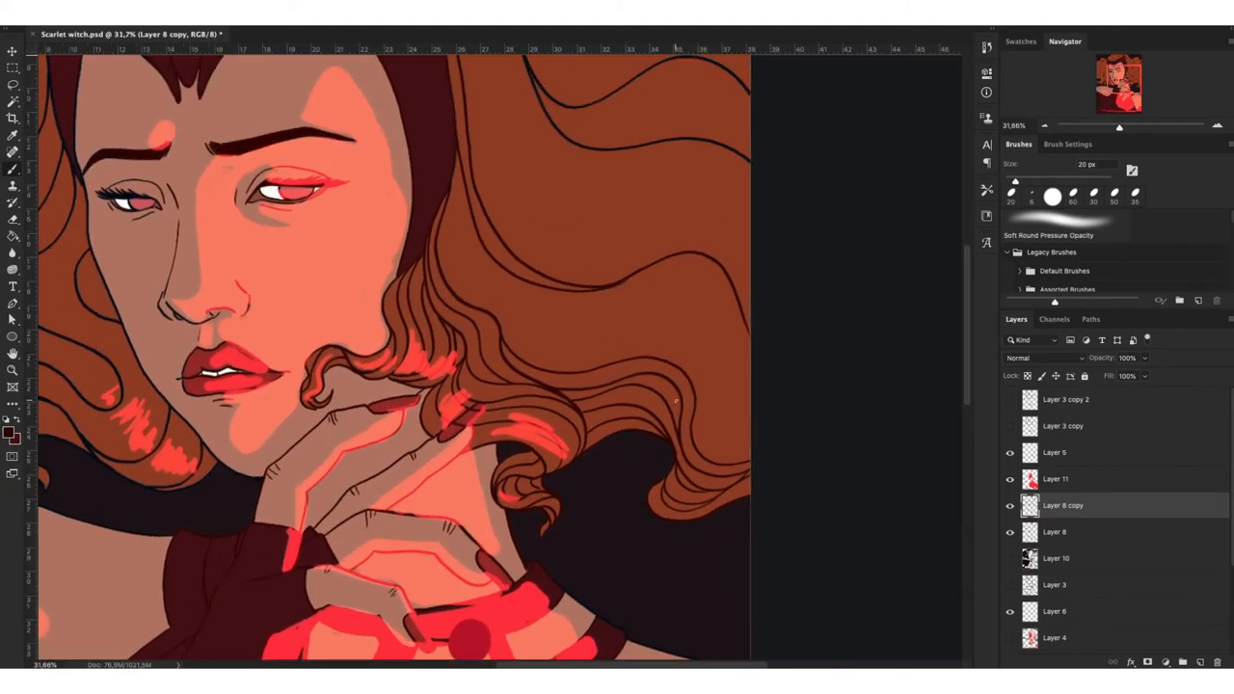
pyautogui.moveTo(458, 159); pyautogui.dragTo(738, 444)
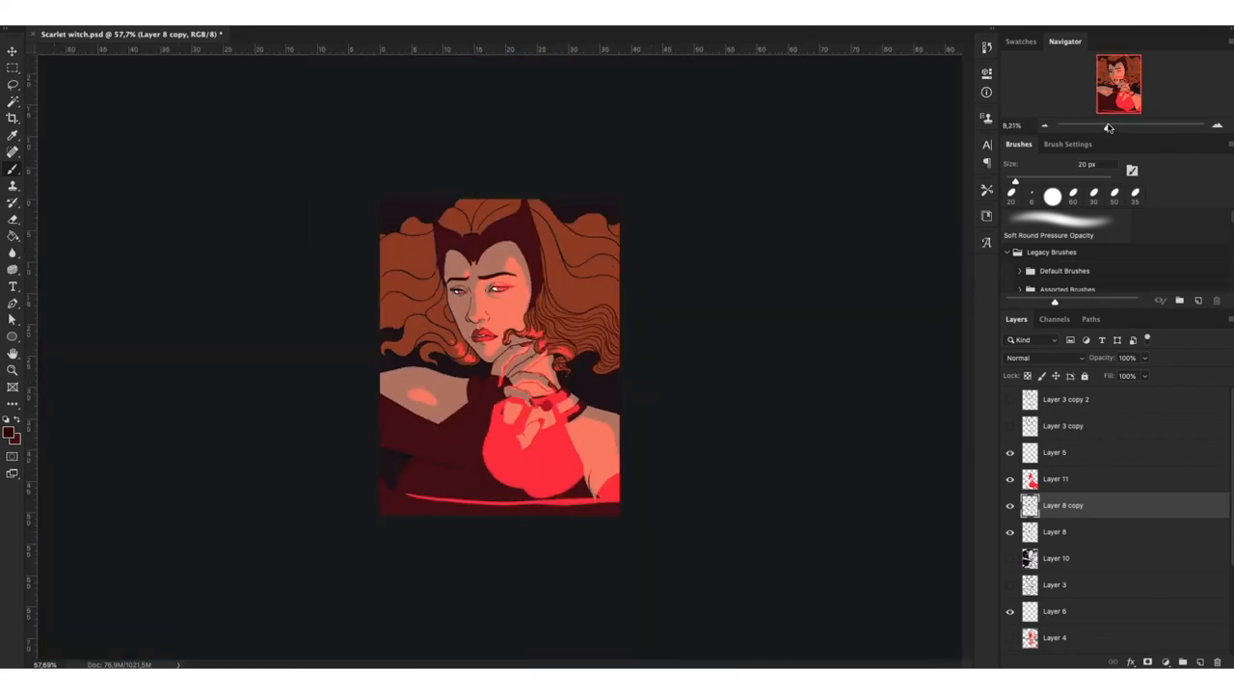
pyautogui.moveTo(1107, 125); pyautogui.dragTo(1114, 126)
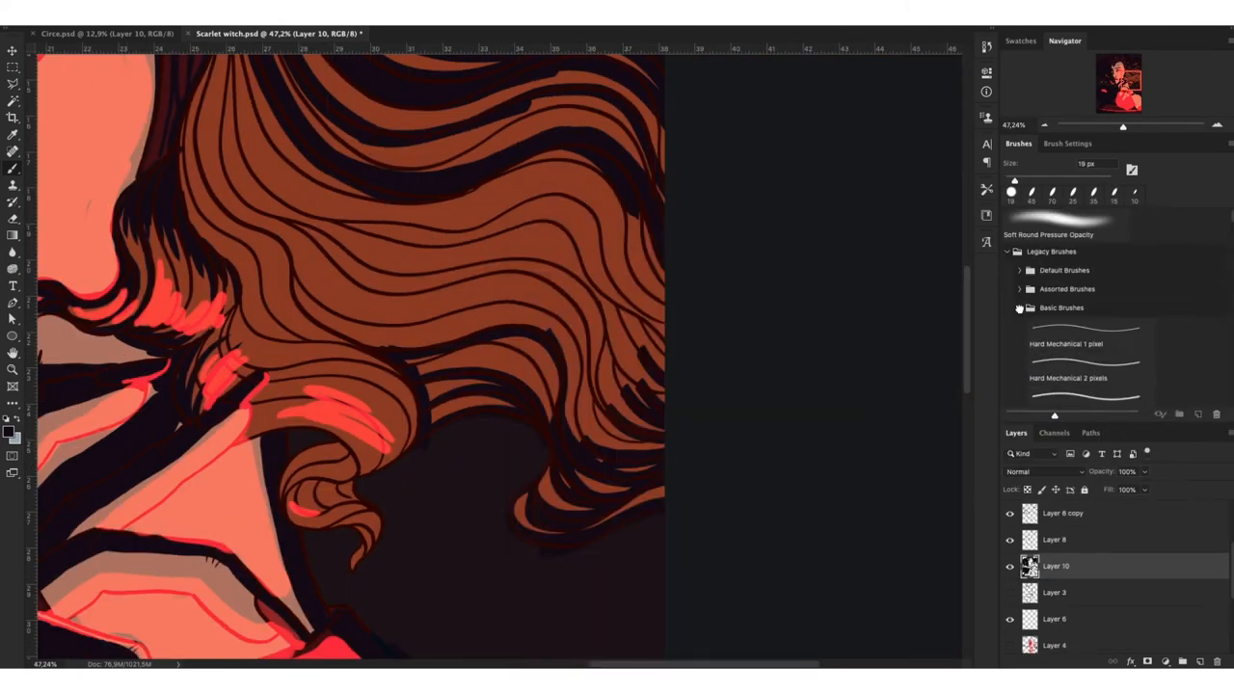
# Set the glow layer's blend mode to Screen
pyautogui.click(1077, 338)
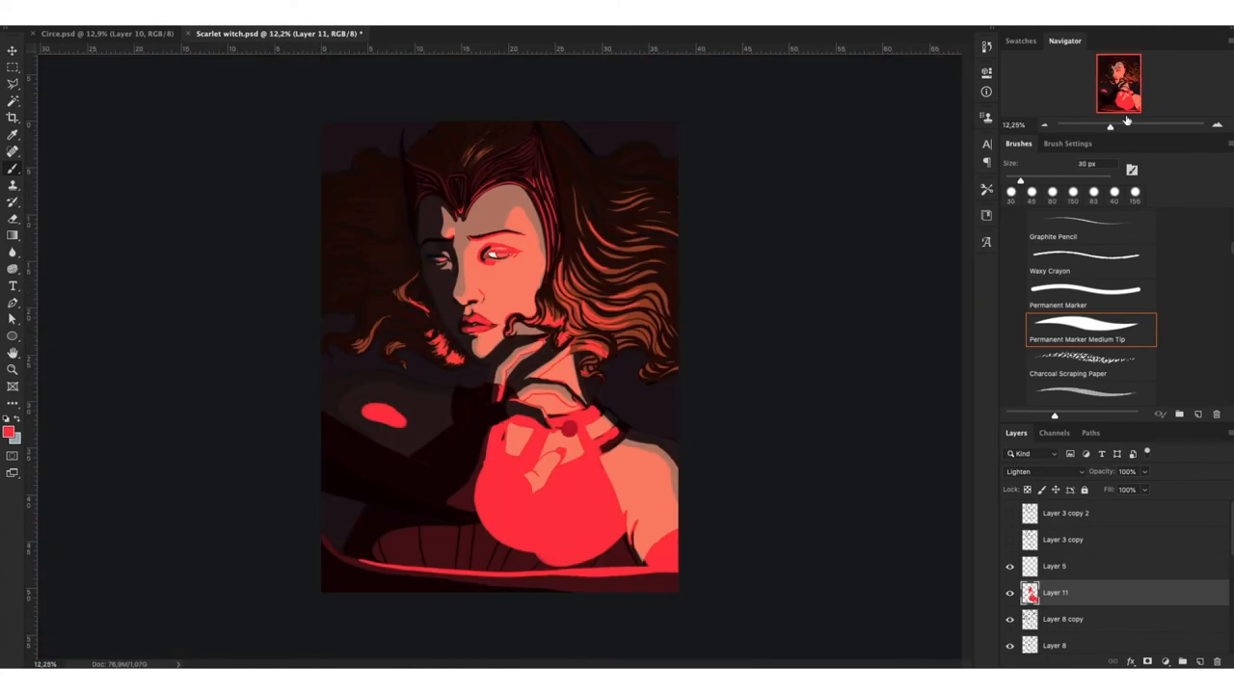
pyautogui.click(6, 422)
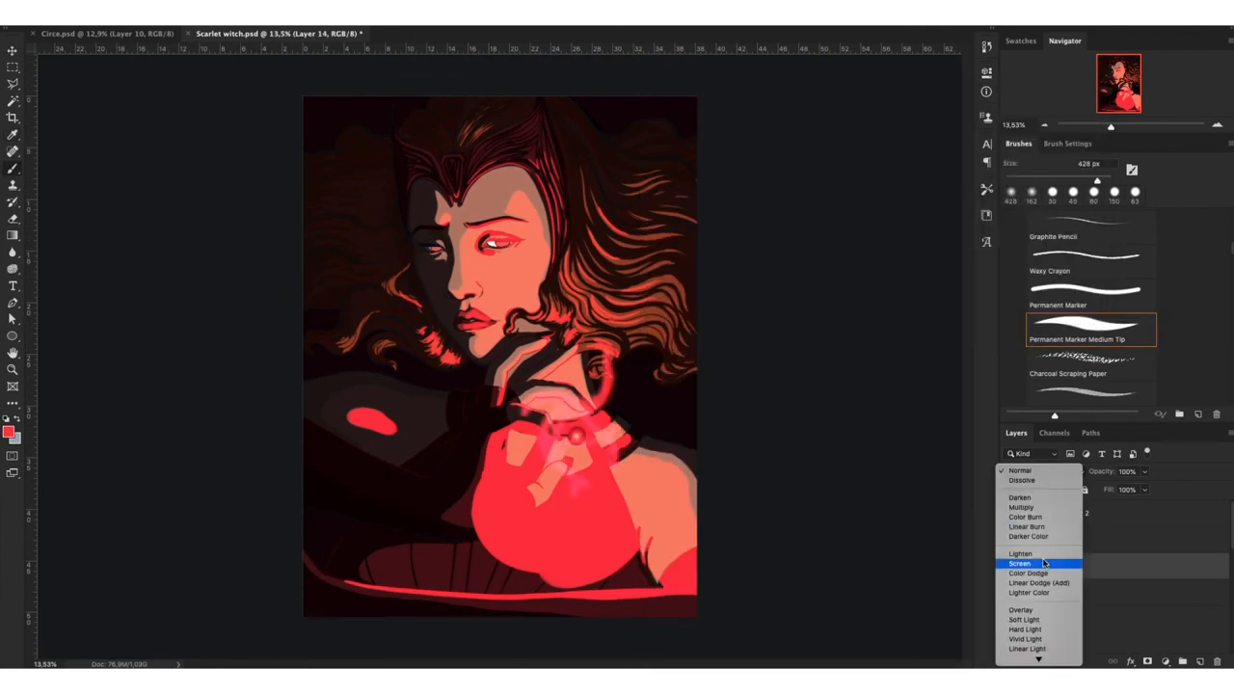
pyautogui.click(1020, 563)
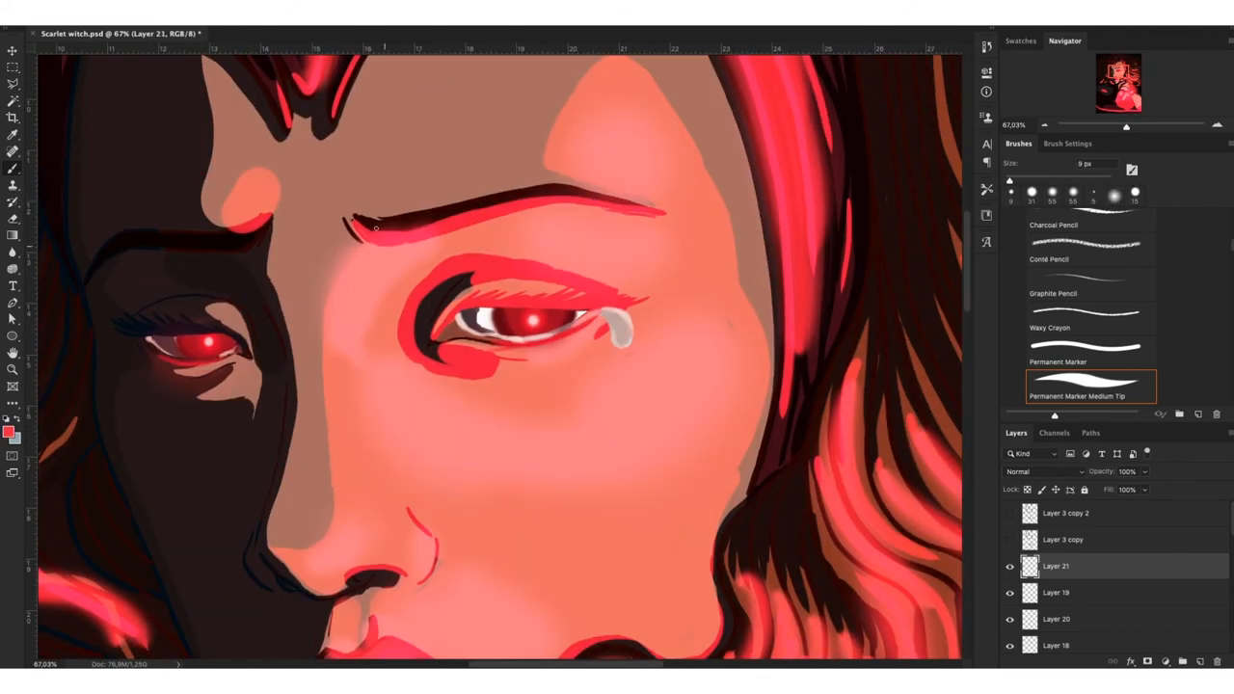
# Move the view from the face down to the hands
pyautogui.moveTo(352, 222); pyautogui.dragTo(632, 197)
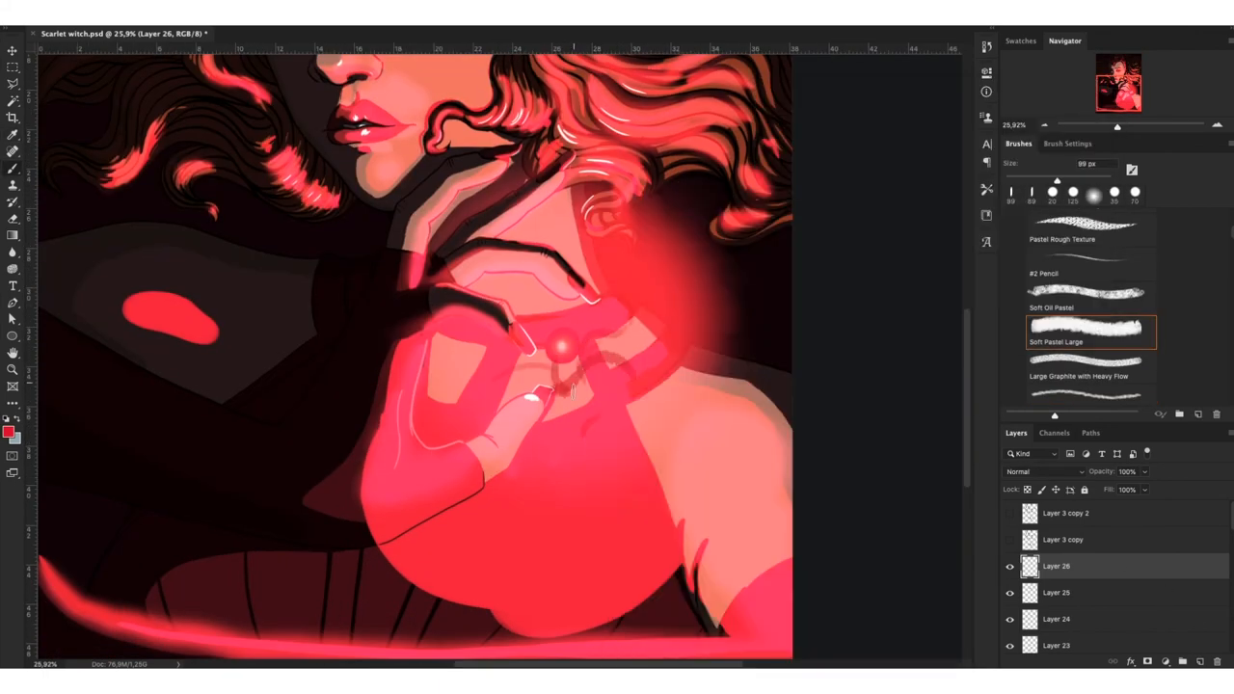
# Choose pale pink #fdeded as the new foreground paint colour
pyautogui.click(12, 431)
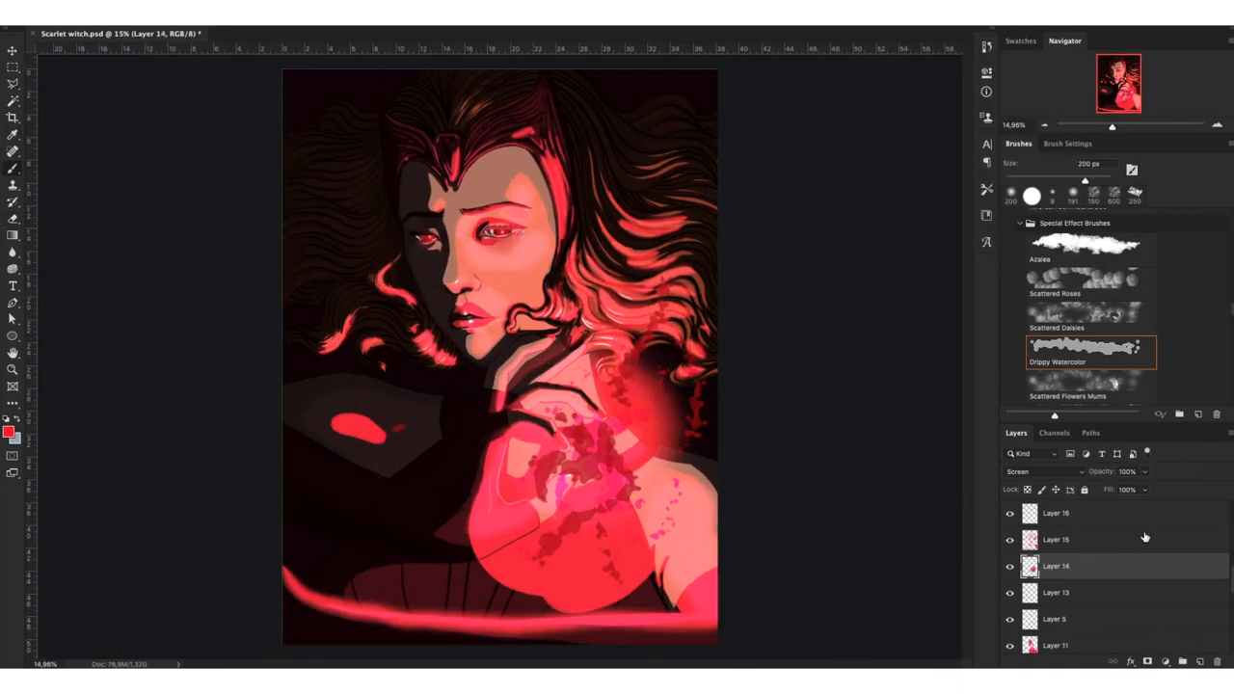
pyautogui.click(1046, 472)
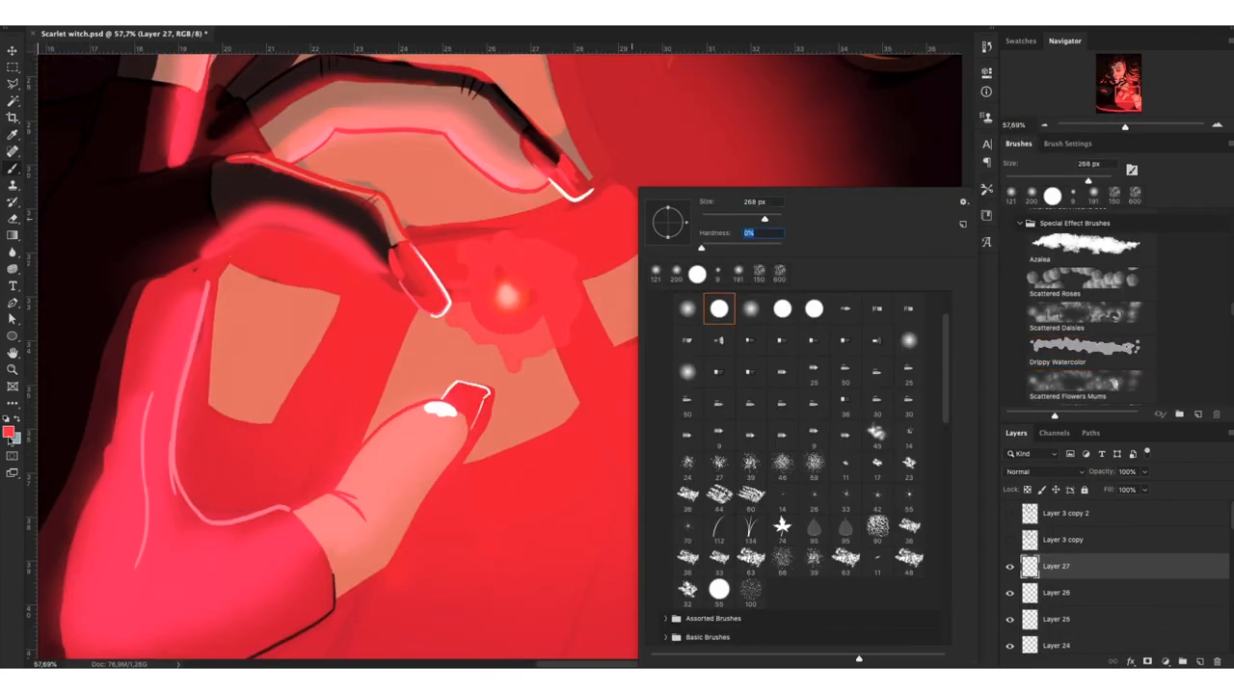
pyautogui.click(7, 431)
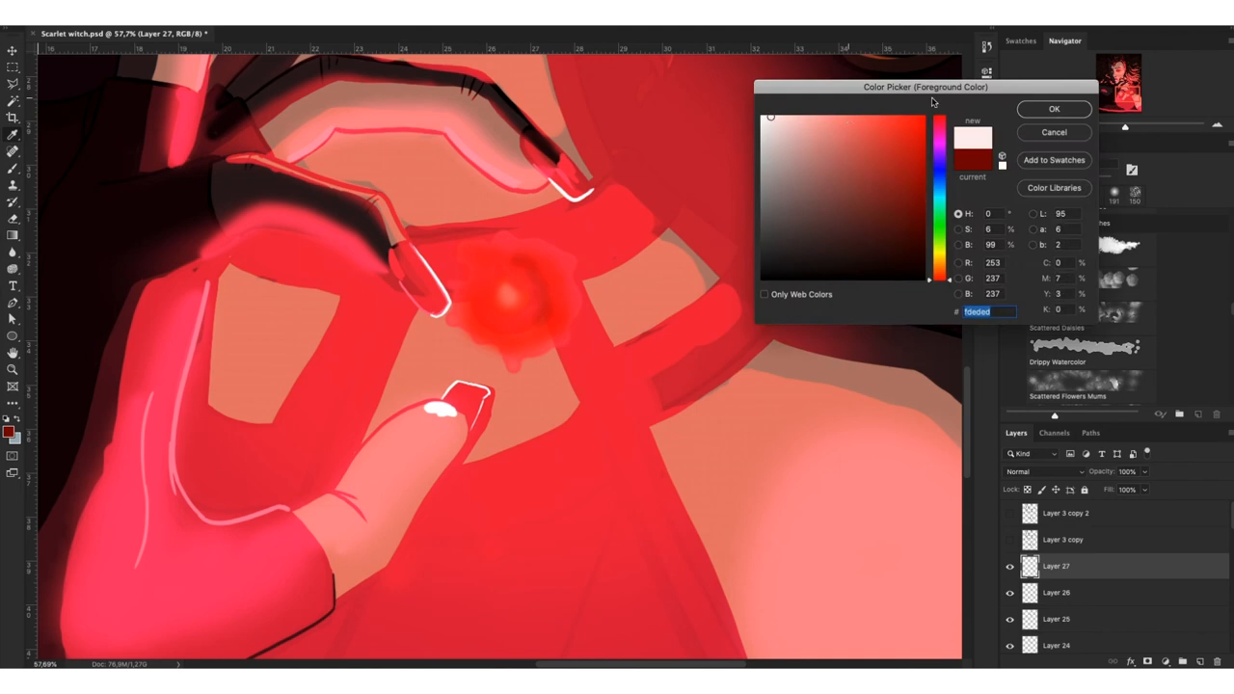